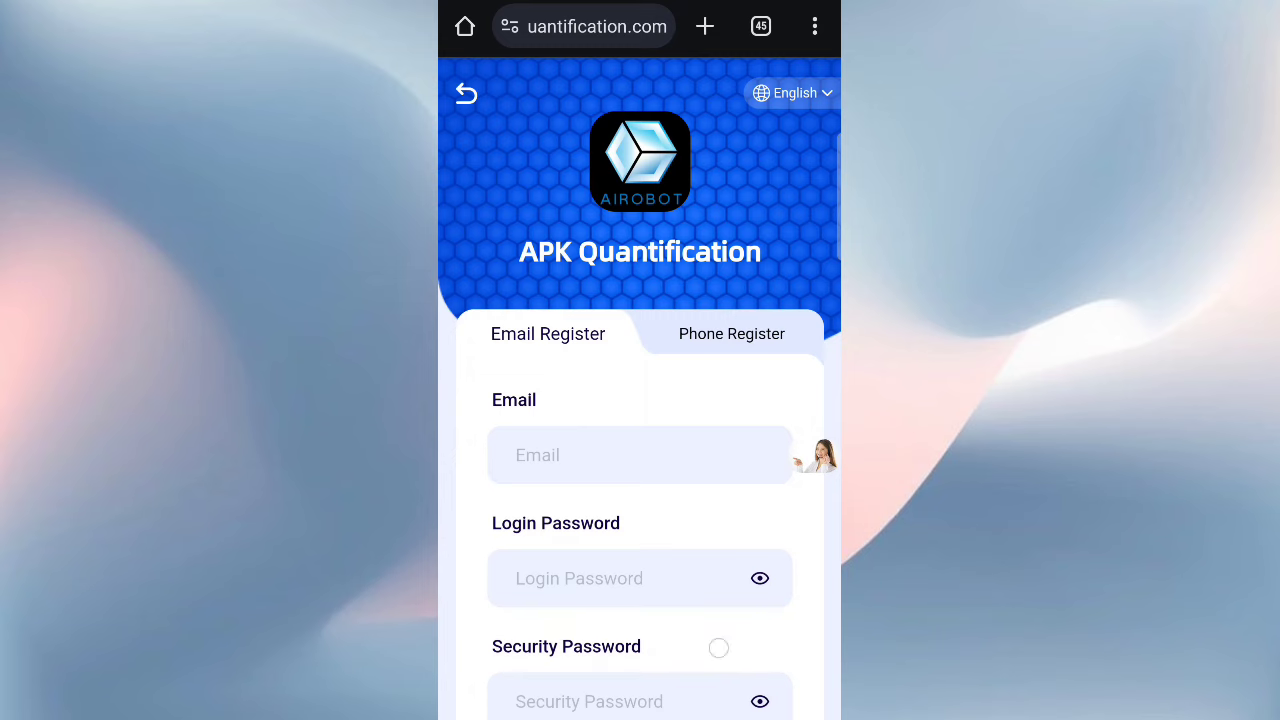
{"action": "scroll", "scroll_direction": "down", "scroll_amount": 3}
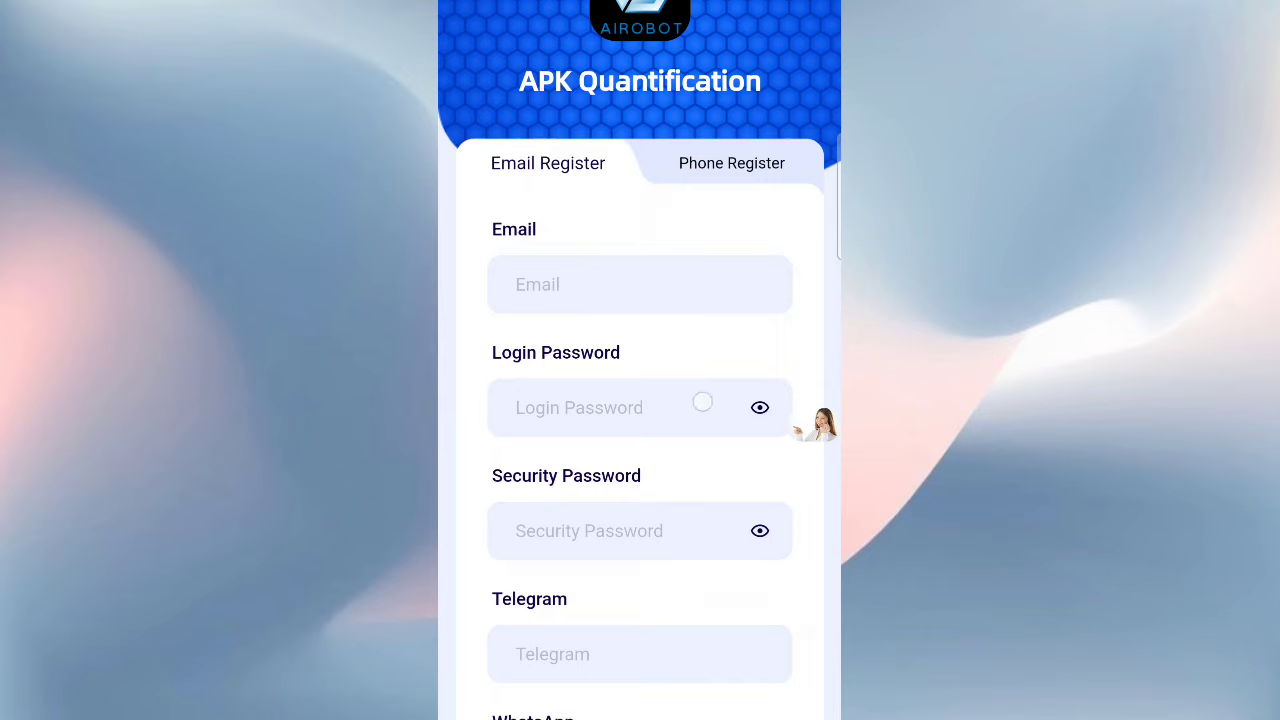
{"action": "scroll", "scroll_direction": "down", "scroll_amount": 3}
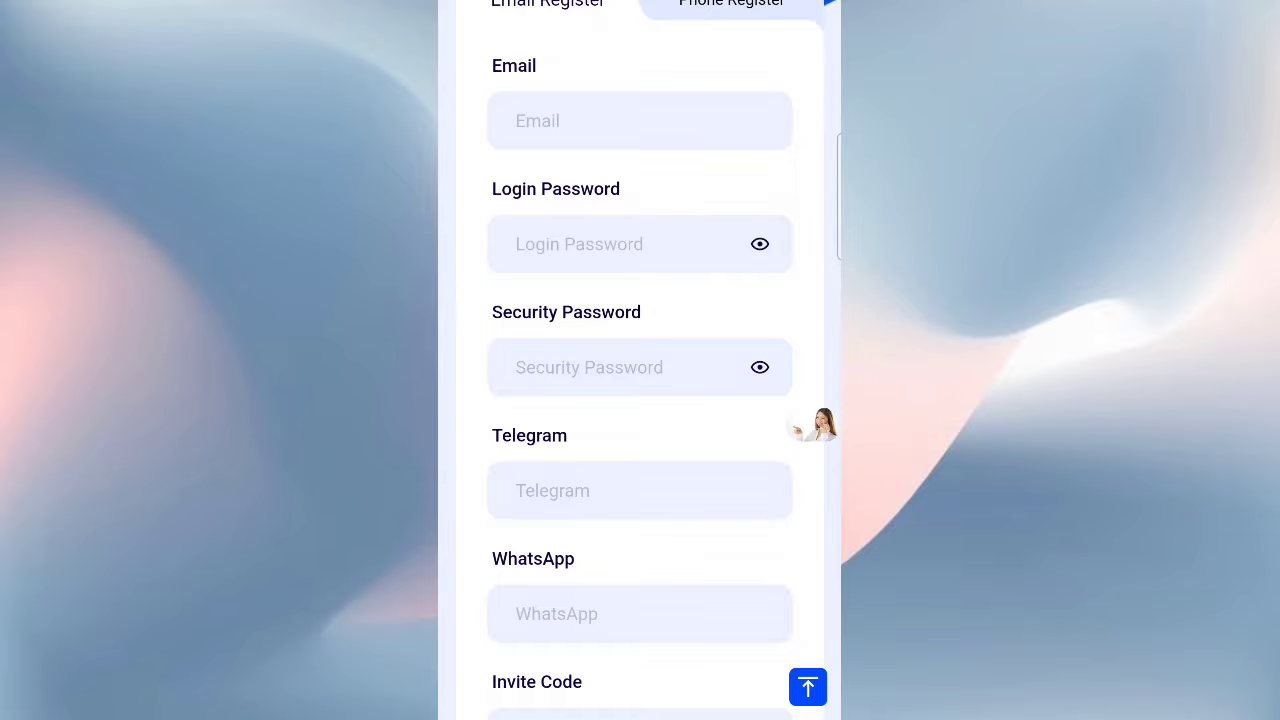
{"action": "scroll", "scroll_direction": "down", "scroll_amount": 3}
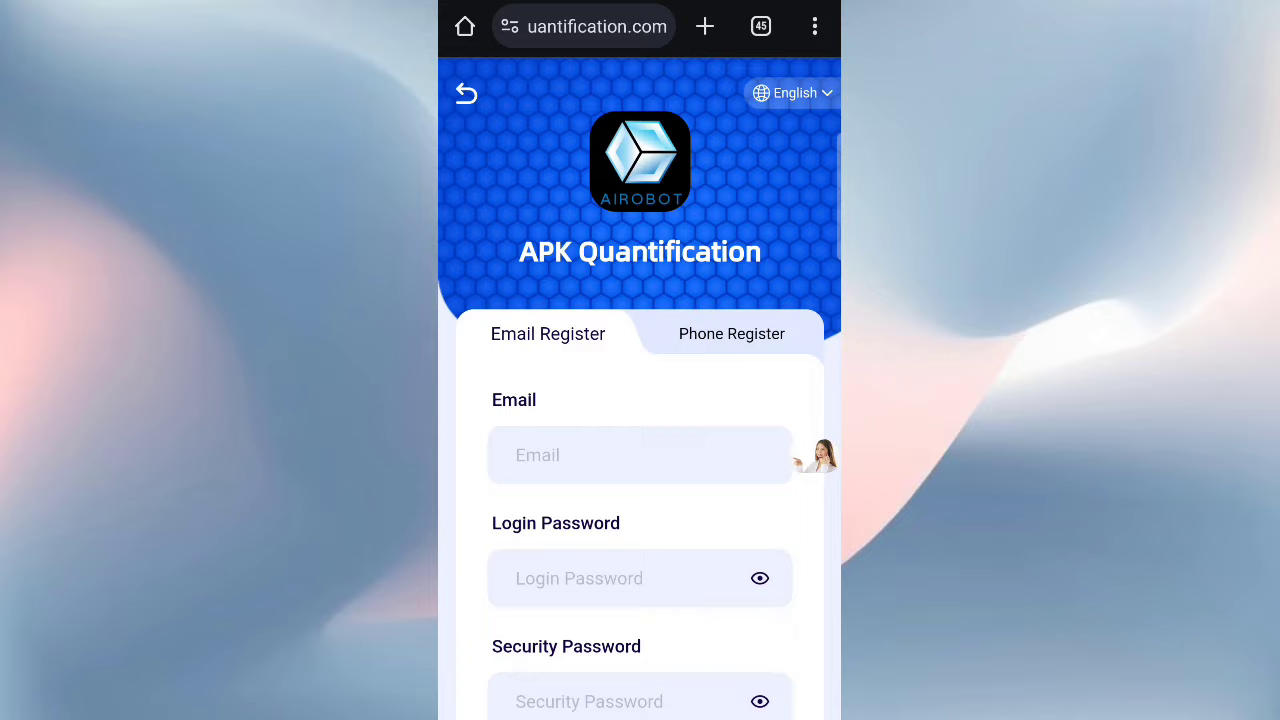
{"action": "left_click", "coordinate": [731, 333]}
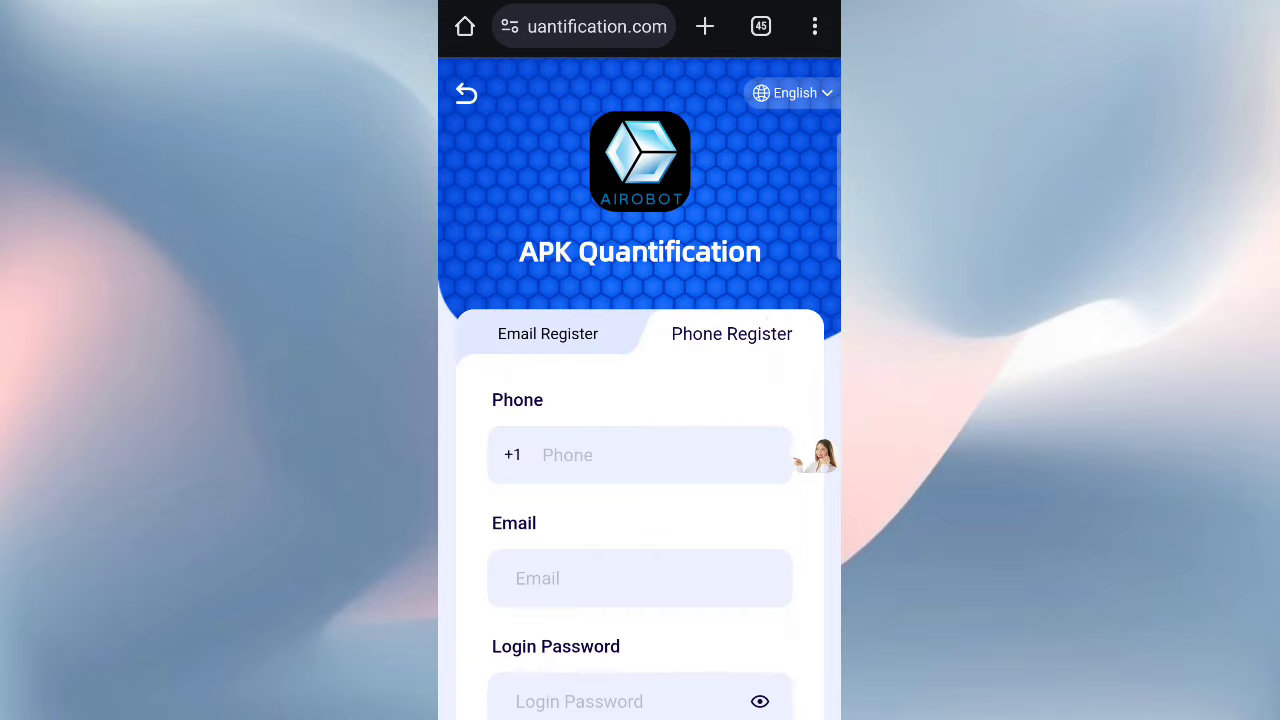
{"action": "left_click", "coordinate": [512, 455]}
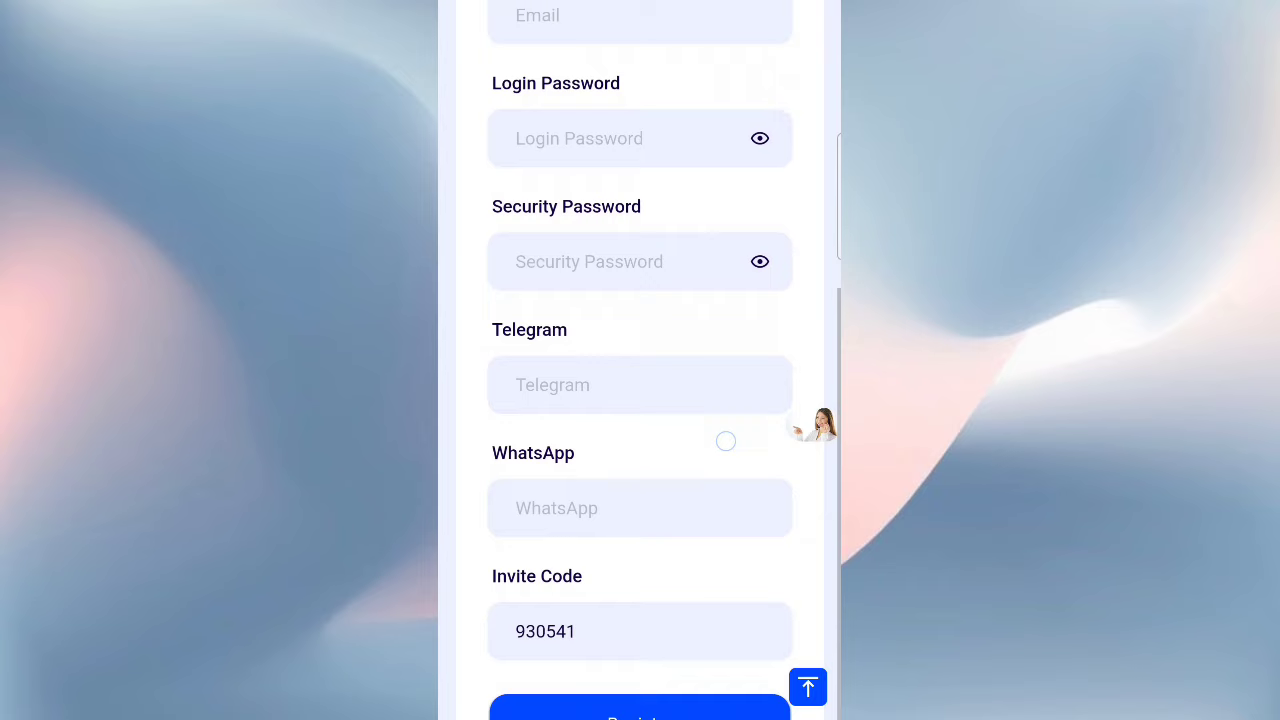
Submit the registration and close the Latest Announcement popup.
{"action": "scroll", "scroll_direction": "down", "scroll_amount": 3}
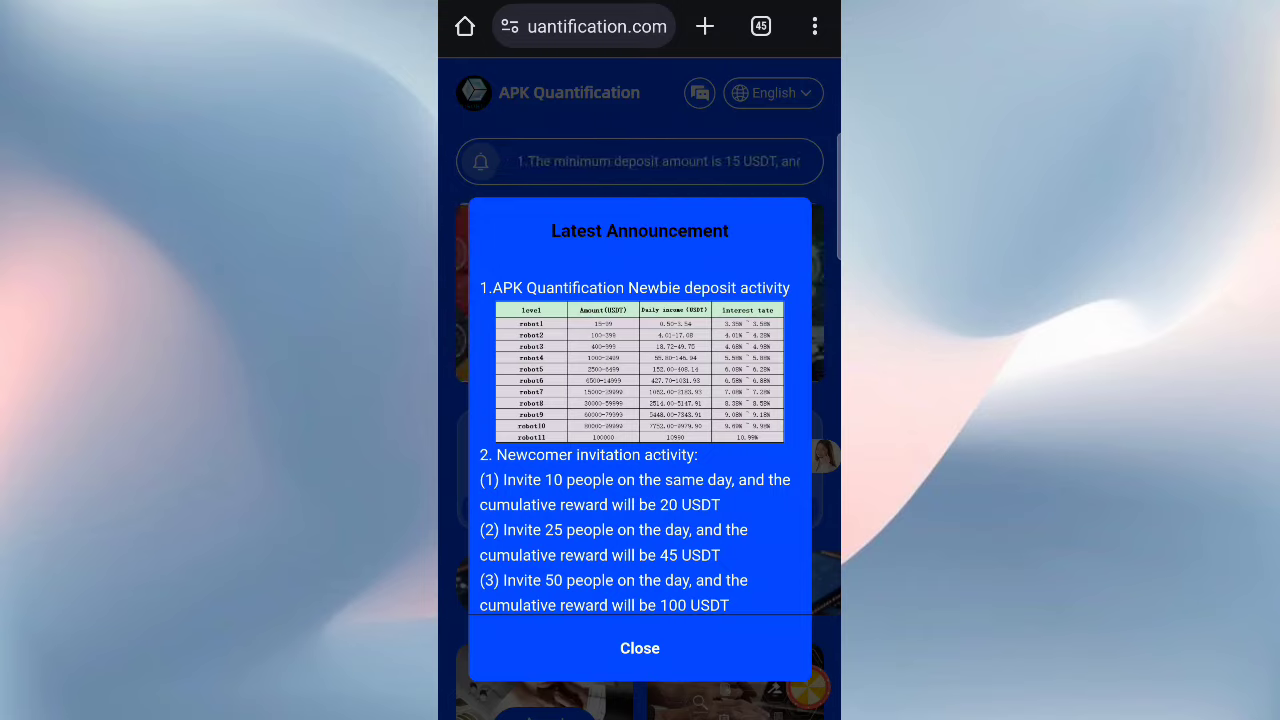
{"action": "scroll", "scroll_direction": "down", "scroll_amount": 3}
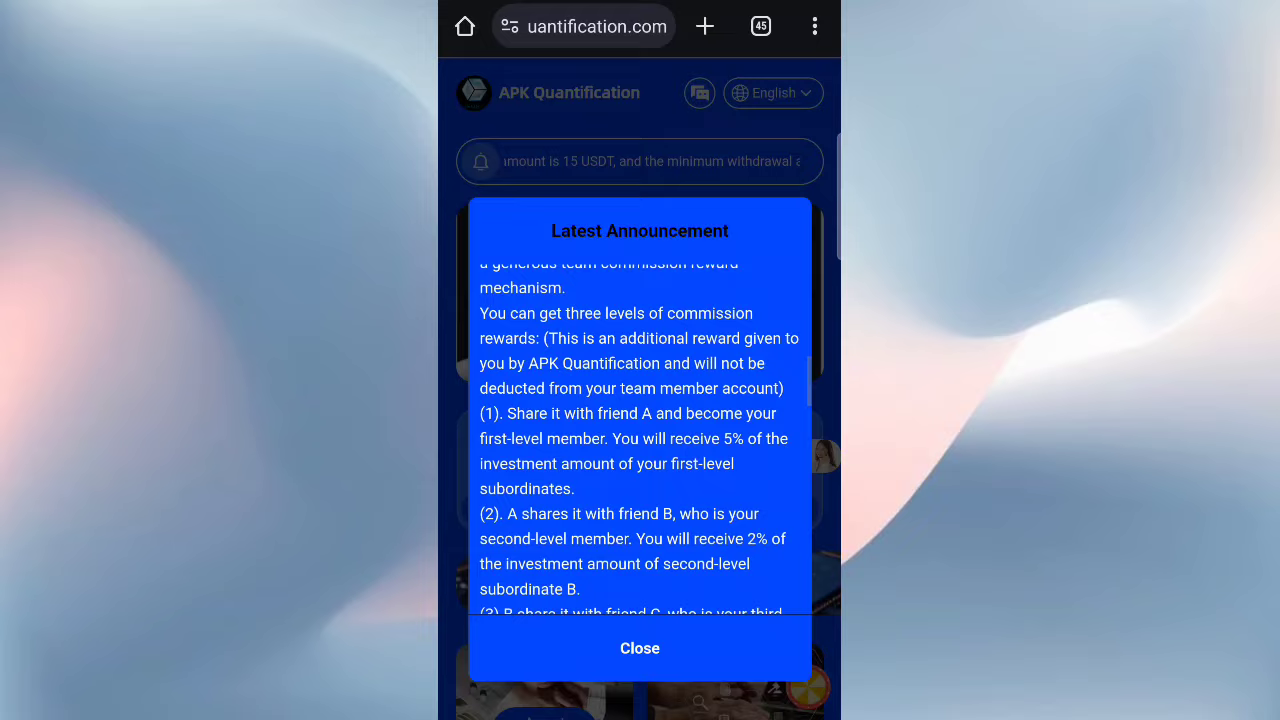
{"action": "left_click", "coordinate": [639, 648]}
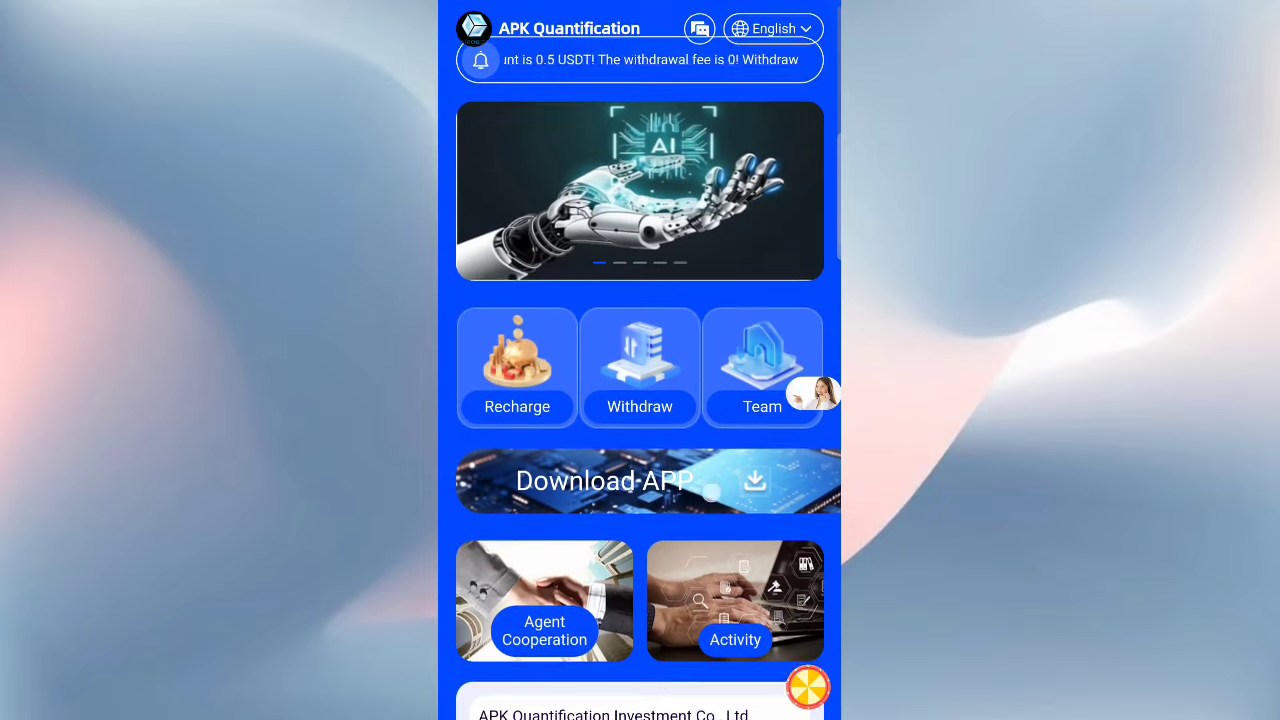
{"action": "scroll", "scroll_direction": "down", "scroll_amount": 3}
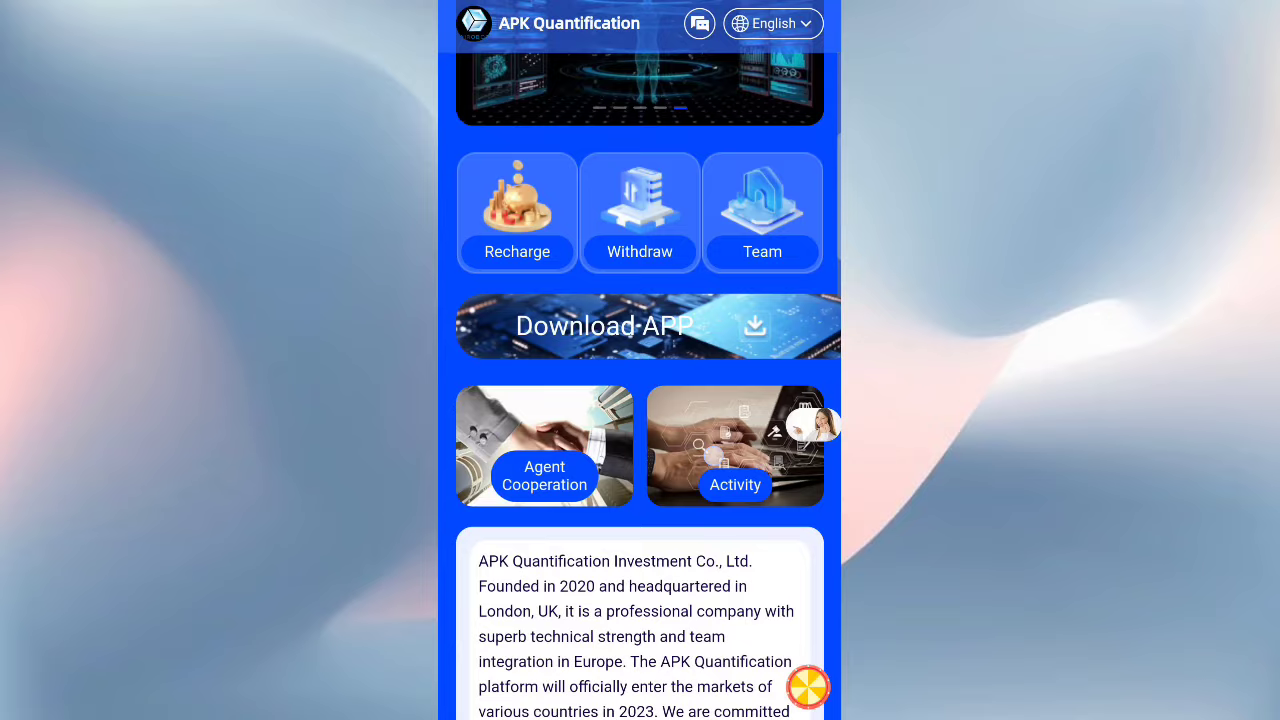
{"action": "scroll", "scroll_direction": "down", "scroll_amount": 3}
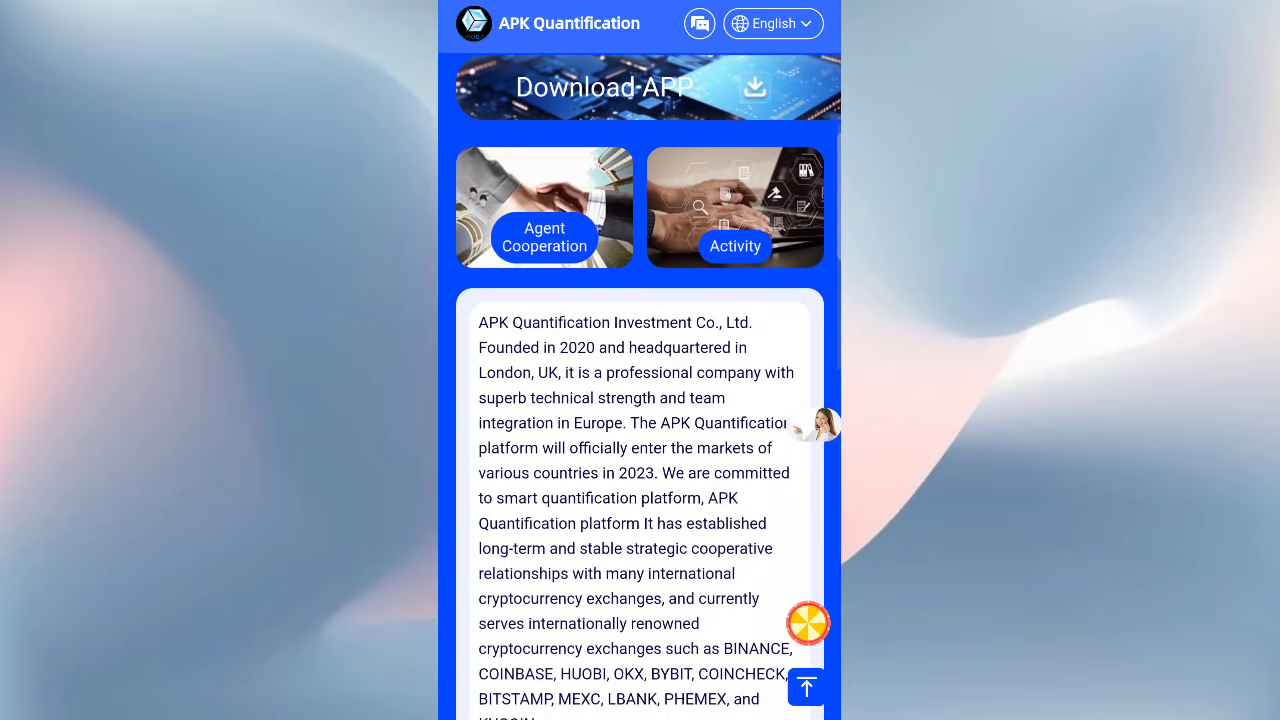
{"action": "scroll", "scroll_direction": "down", "scroll_amount": 3}
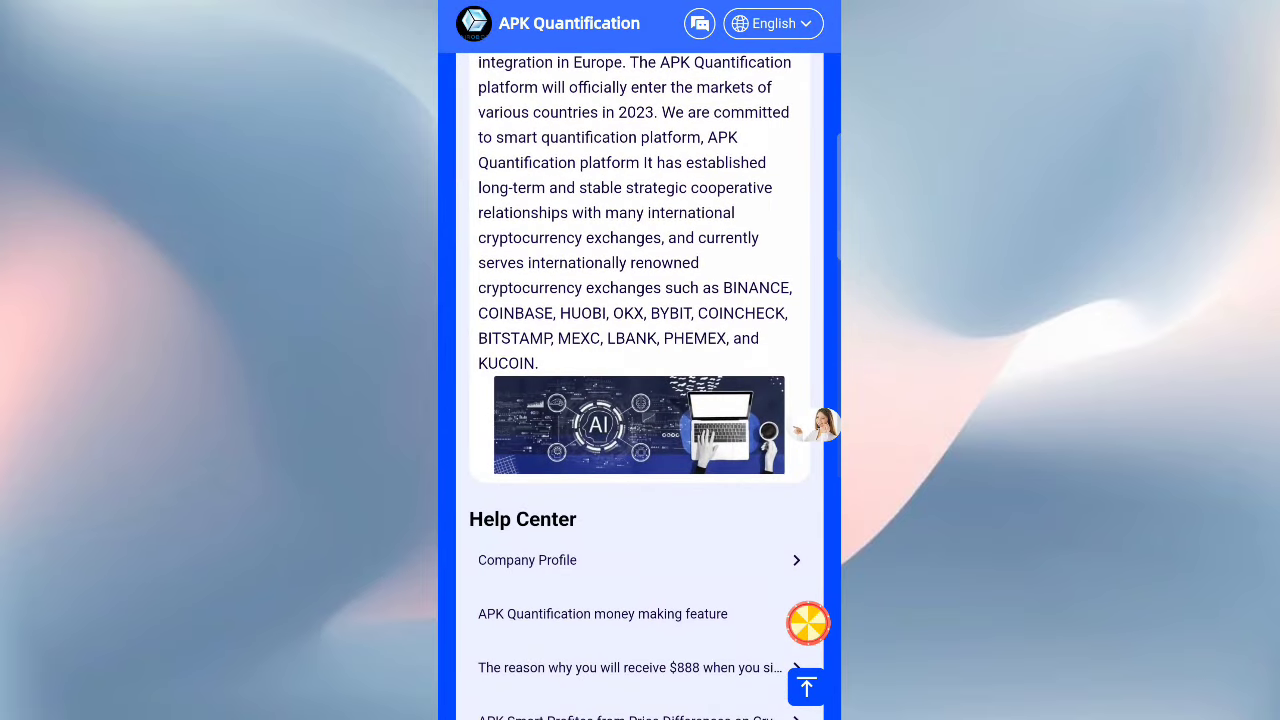
{"action": "scroll", "scroll_direction": "down", "scroll_amount": 3}
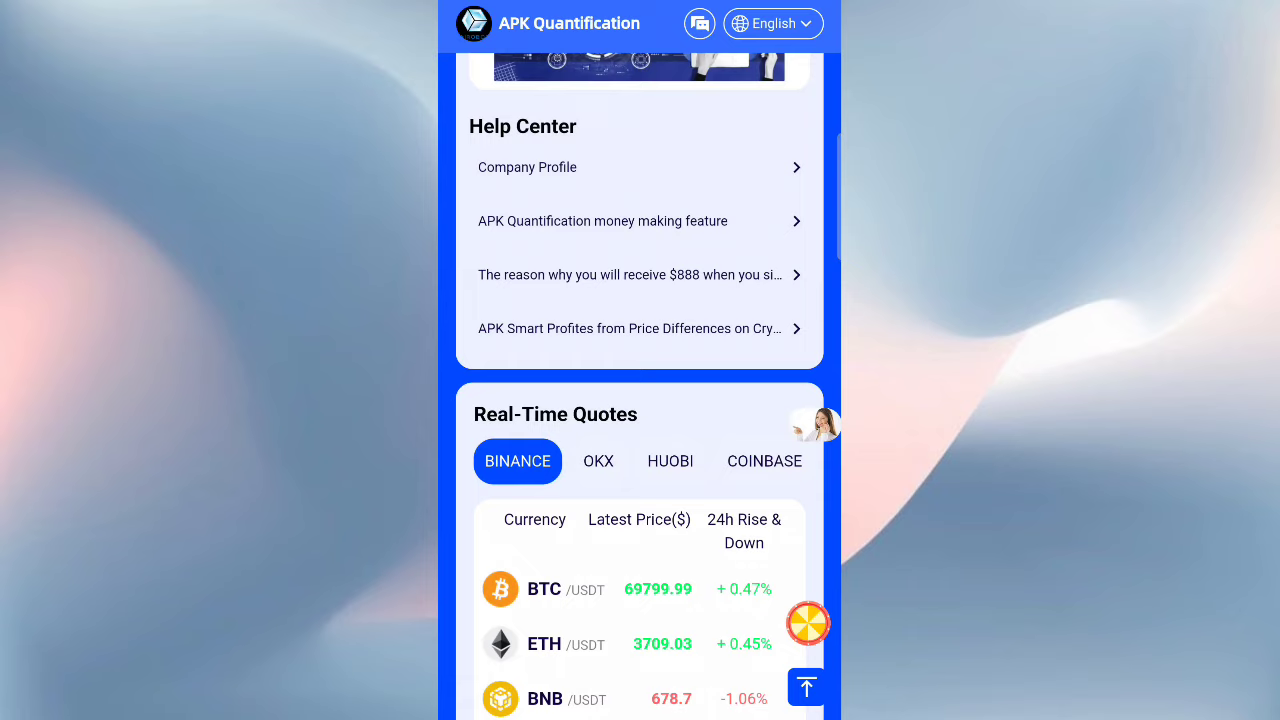
{"action": "scroll", "scroll_direction": "down", "scroll_amount": 3}
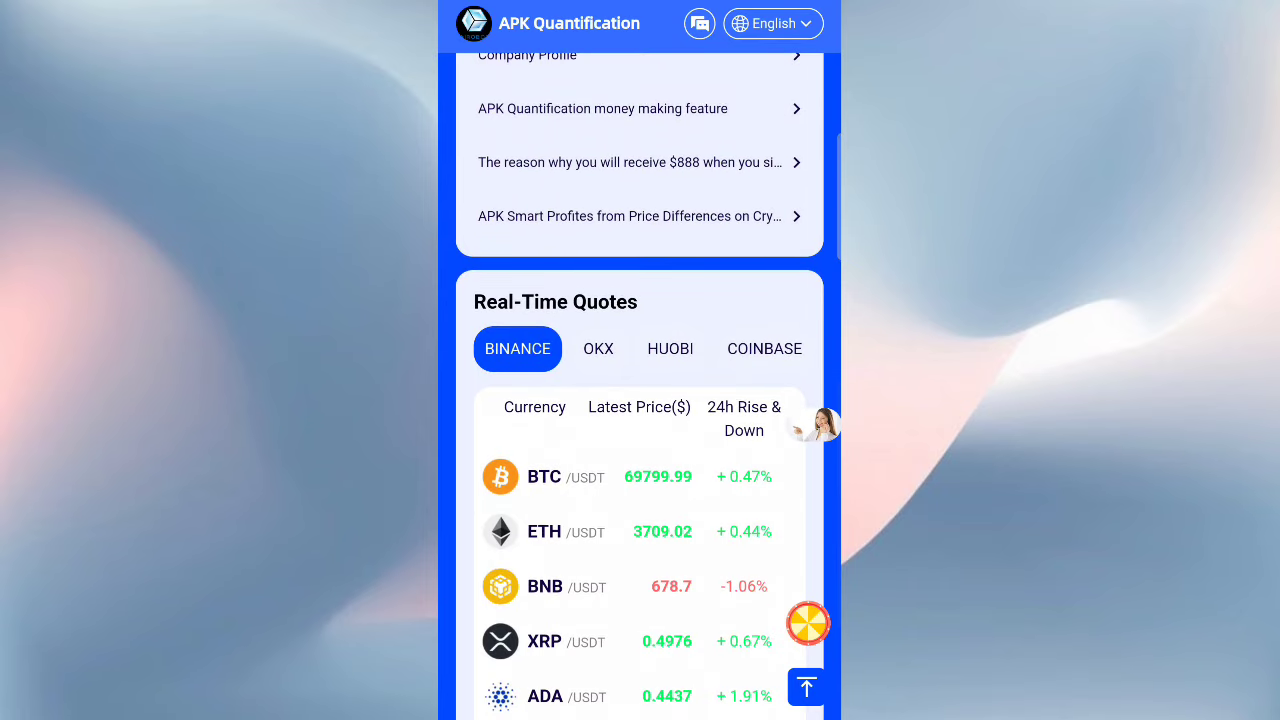
{"action": "scroll", "scroll_direction": "down", "scroll_amount": 3}
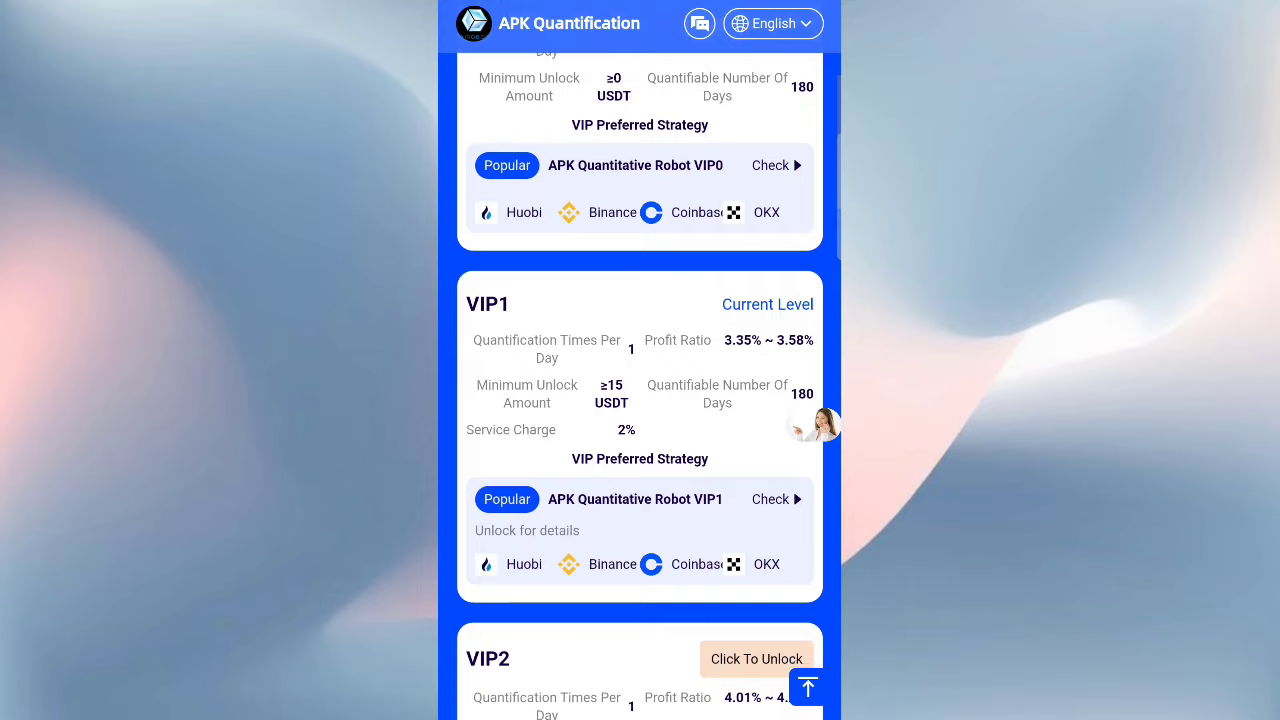
{"action": "scroll", "scroll_direction": "down", "scroll_amount": 3}
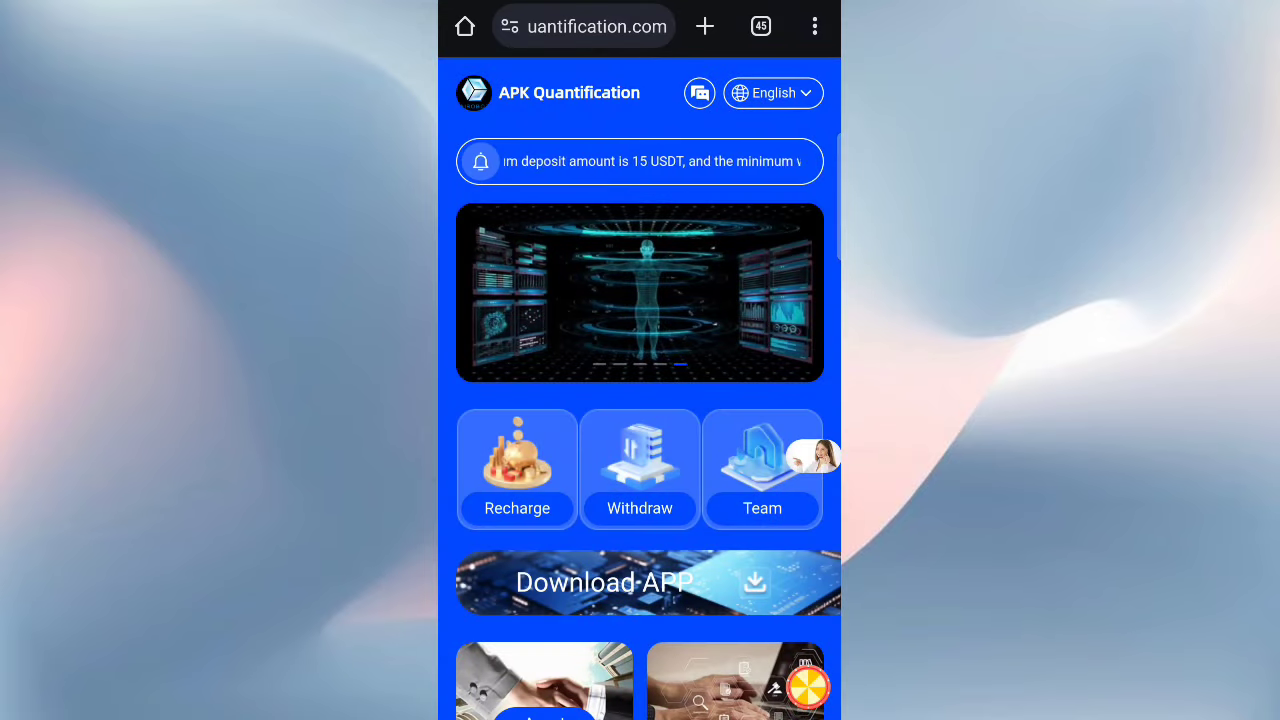
Open the Recharge page and copy the TRC20 USDT deposit address.
{"action": "left_click", "coordinate": [516, 468]}
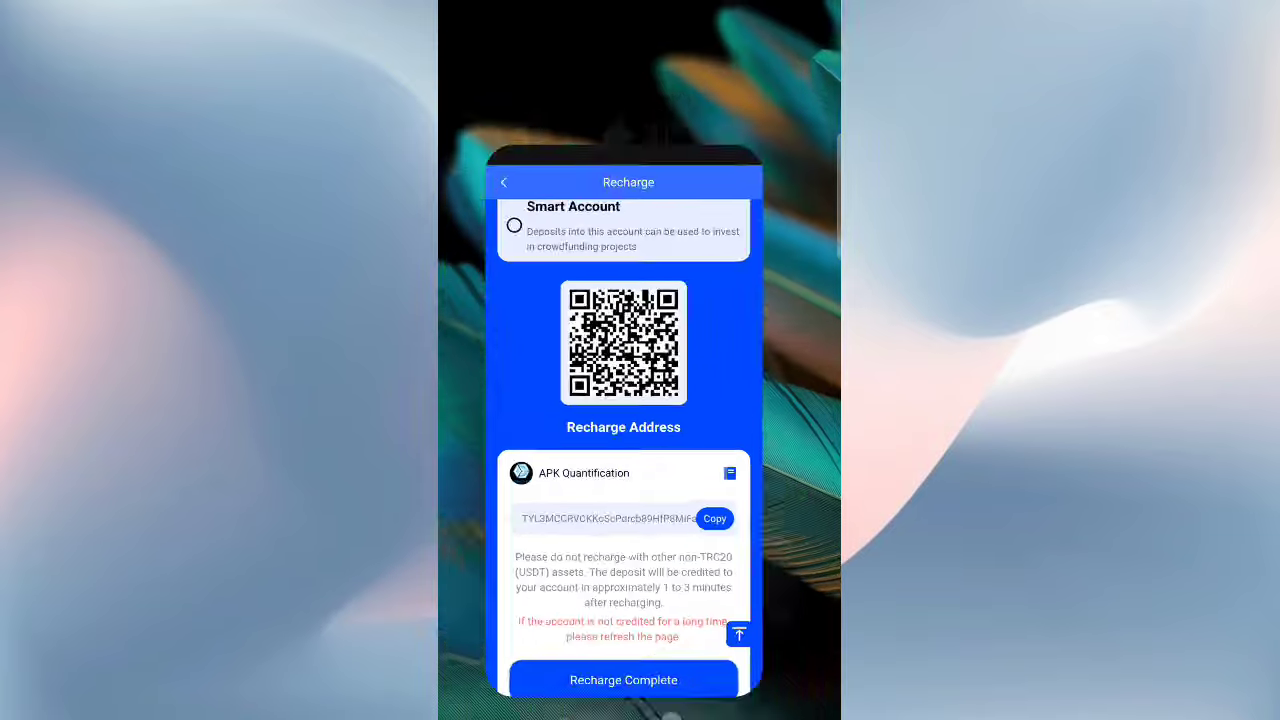
{"action": "left_click", "coordinate": [504, 182]}
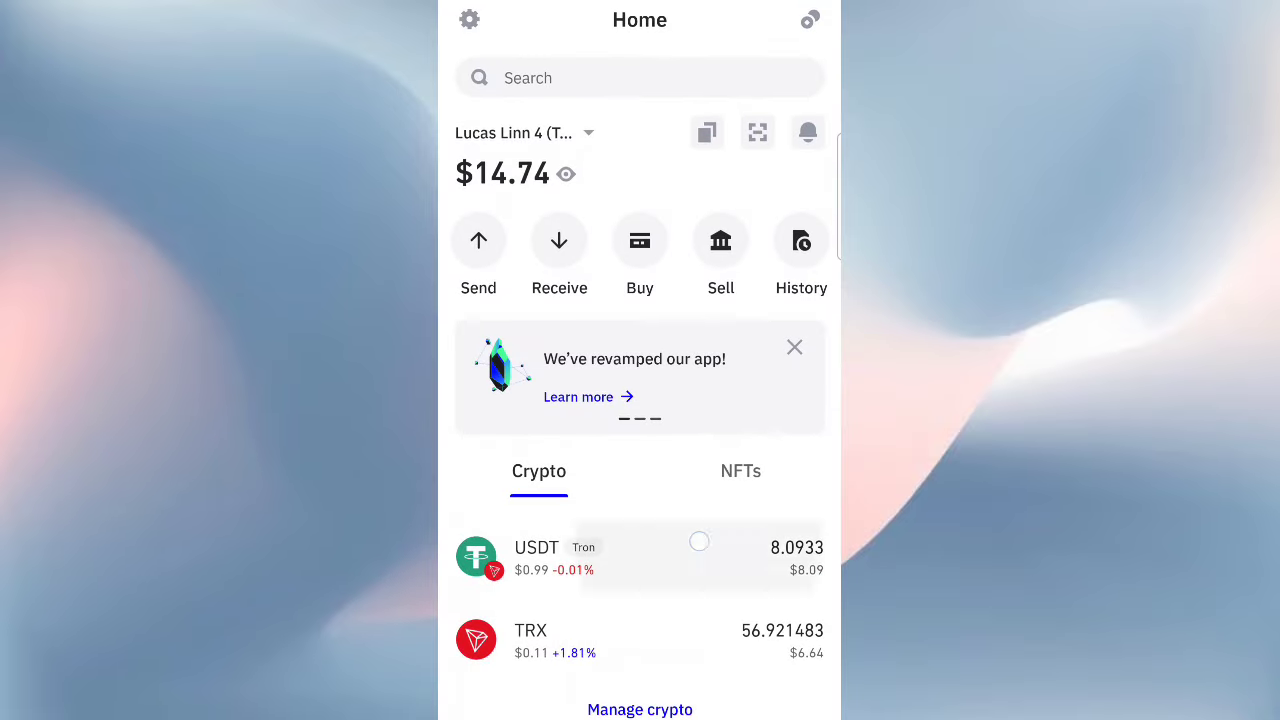
Send 15 USDT from Trust Wallet to the copied TRC20 deposit address.
{"action": "left_click", "coordinate": [478, 240]}
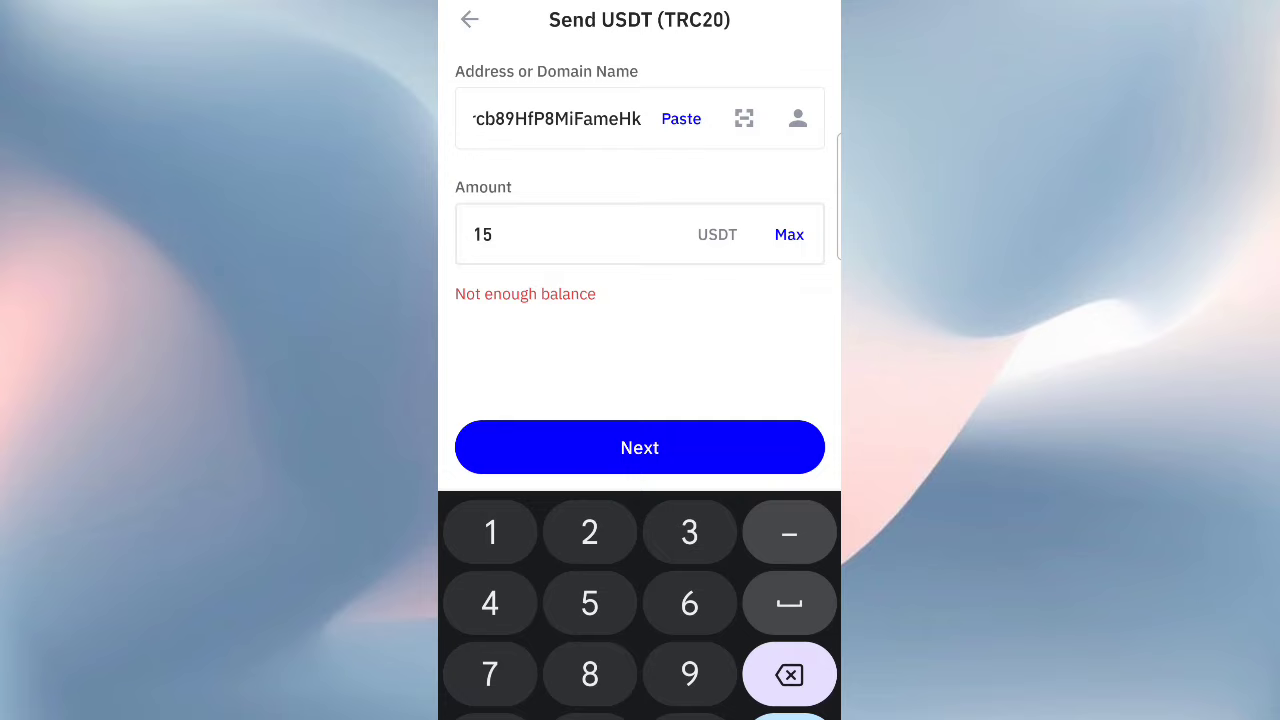
{"action": "left_click", "coordinate": [550, 234]}
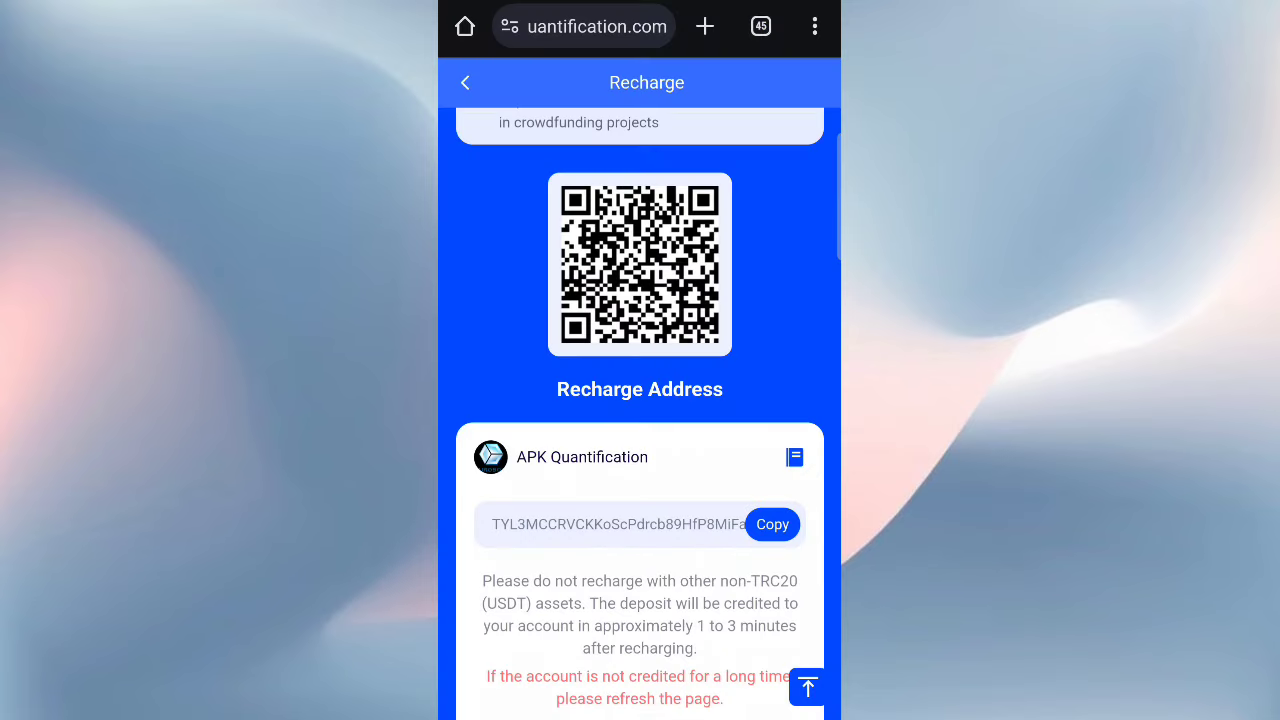
Return to the home page and scroll to the VIP1 quantify card.
{"action": "left_click", "coordinate": [465, 83]}
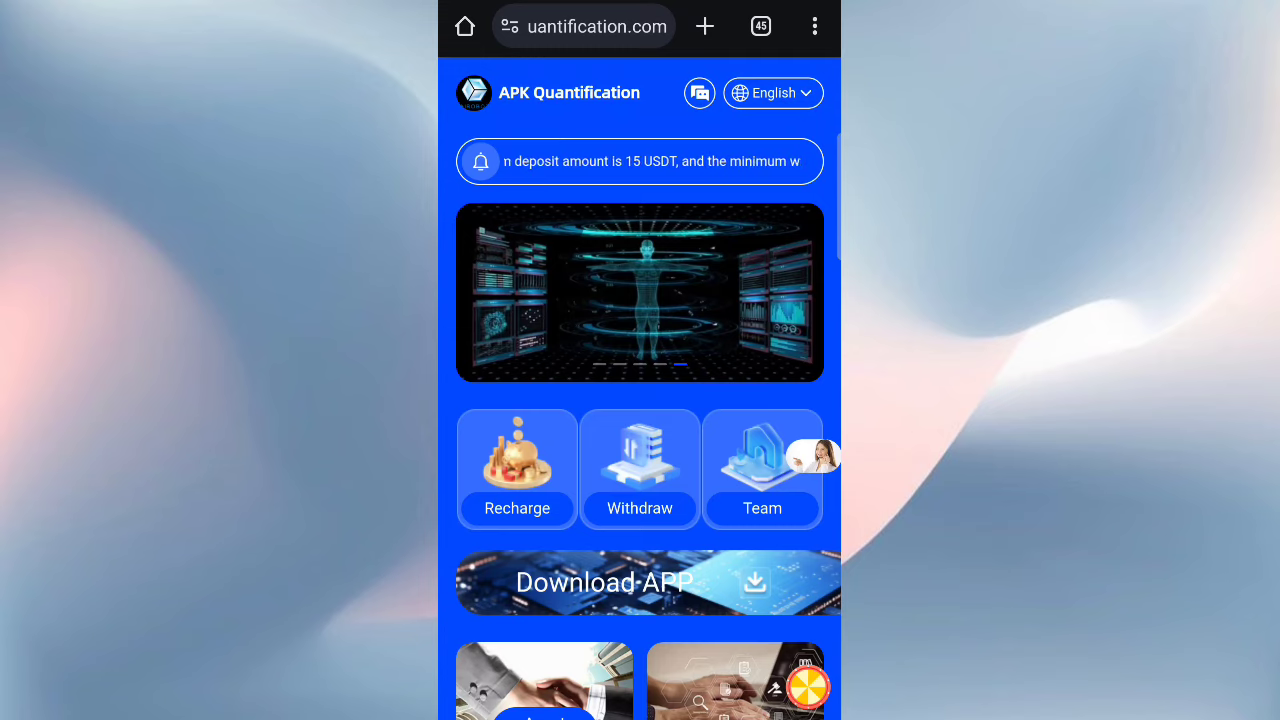
{"action": "scroll", "scroll_direction": "down", "scroll_amount": 3}
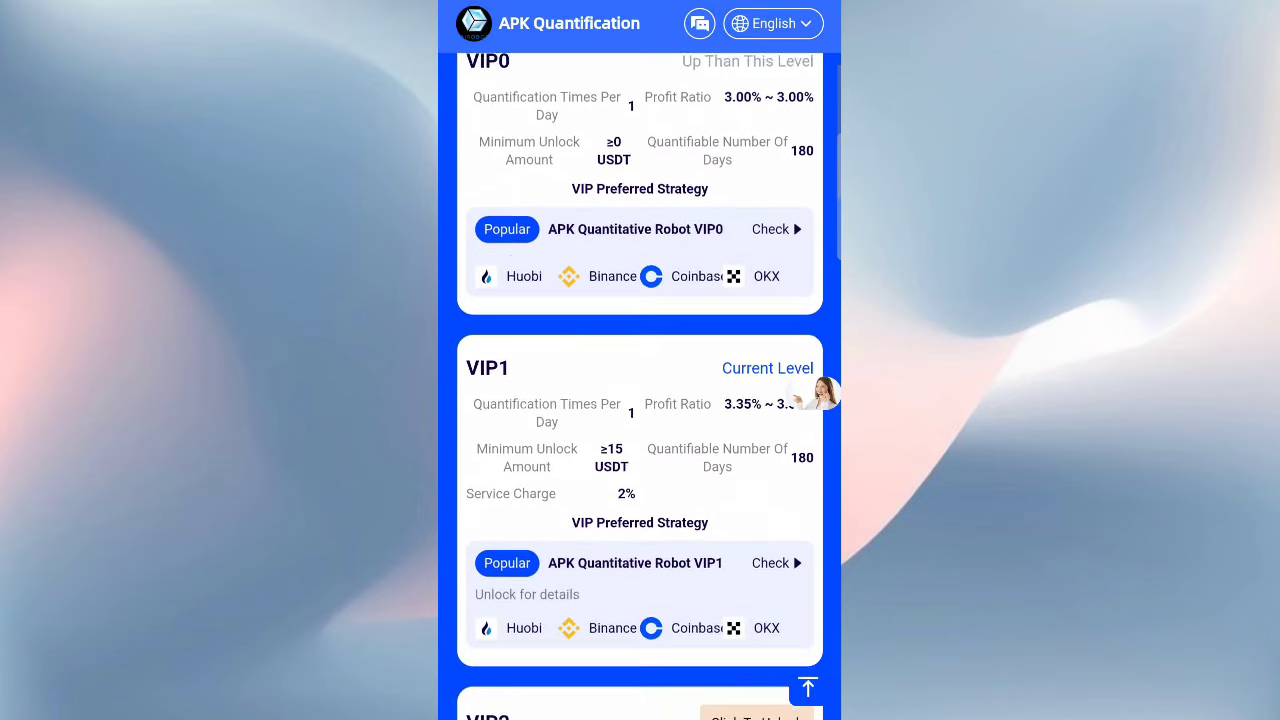
{"action": "scroll", "scroll_direction": "down", "scroll_amount": 3}
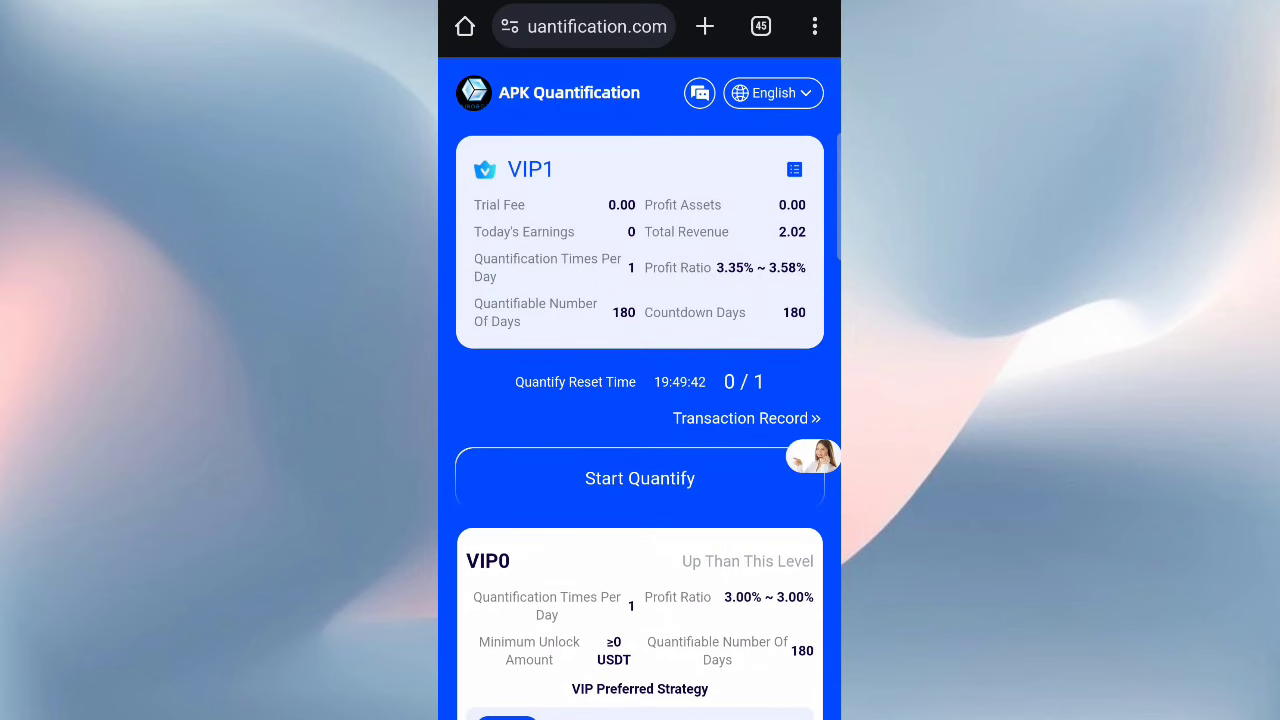
Run the VIP1 quantification and close the 2.0286 USDT Quantitative benefits popup.
{"action": "left_click", "coordinate": [639, 478]}
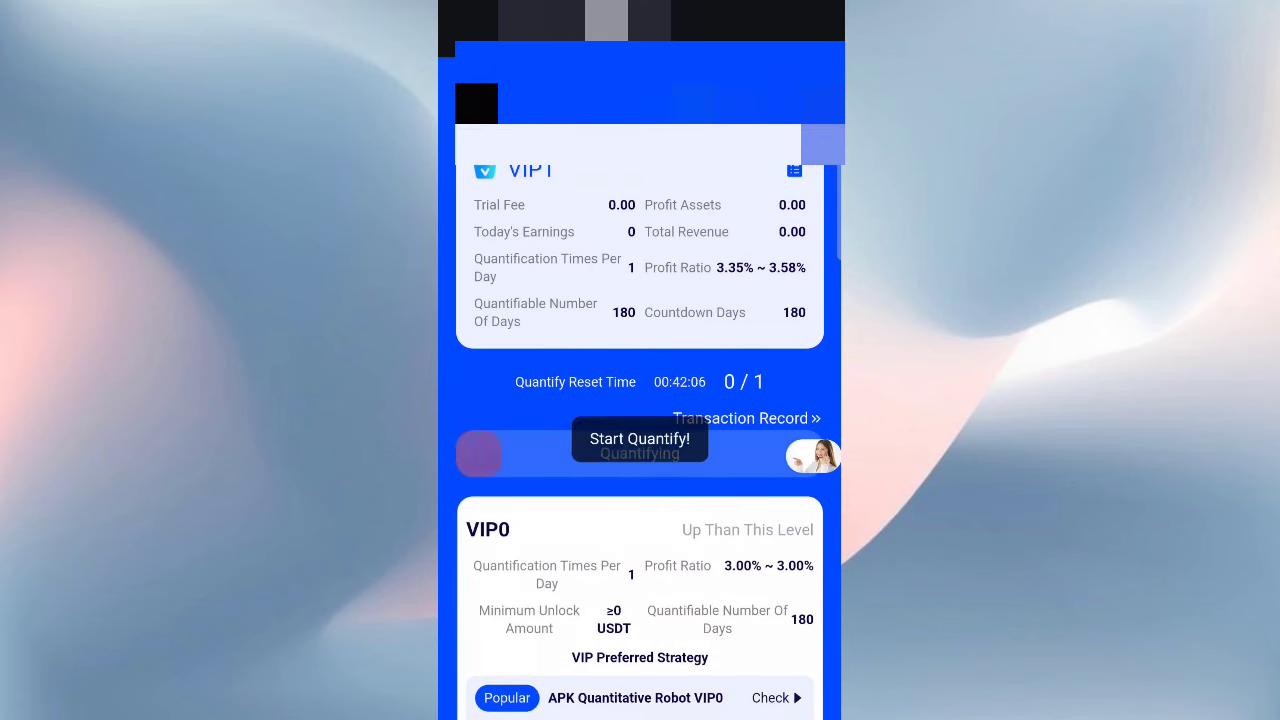
{"action": "left_click", "coordinate": [639, 439]}
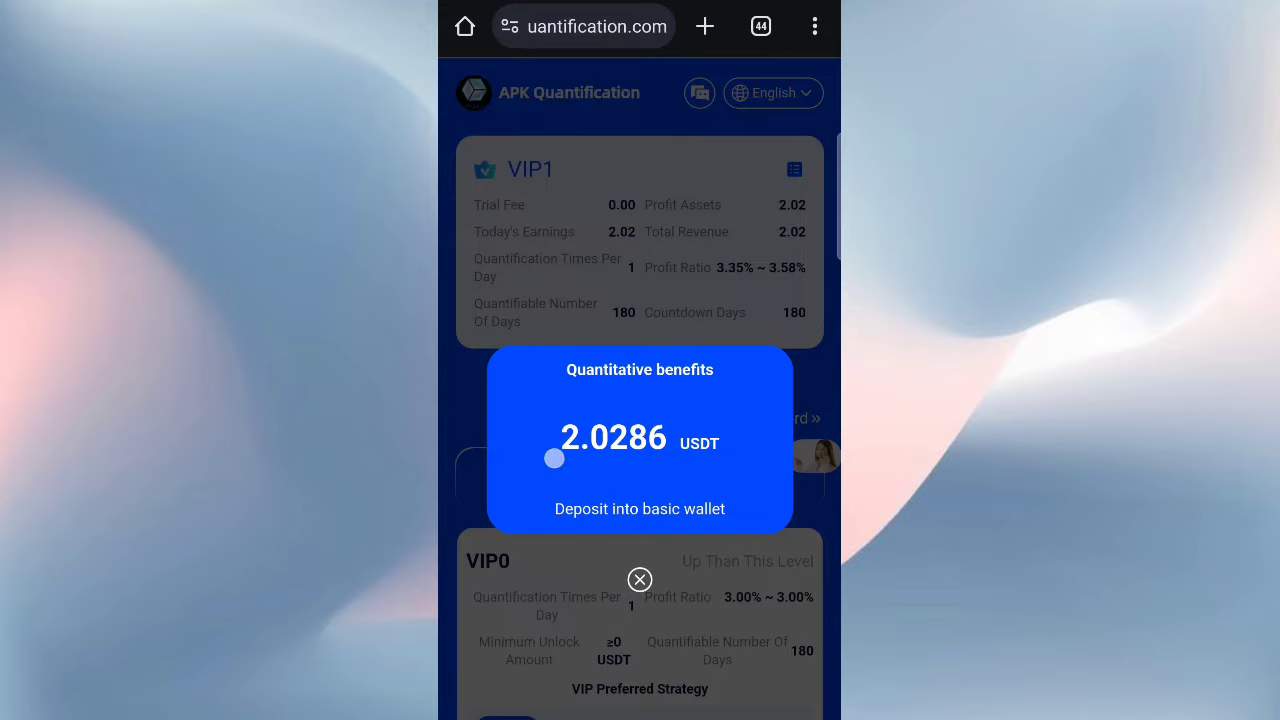
{"action": "left_click", "coordinate": [640, 580]}
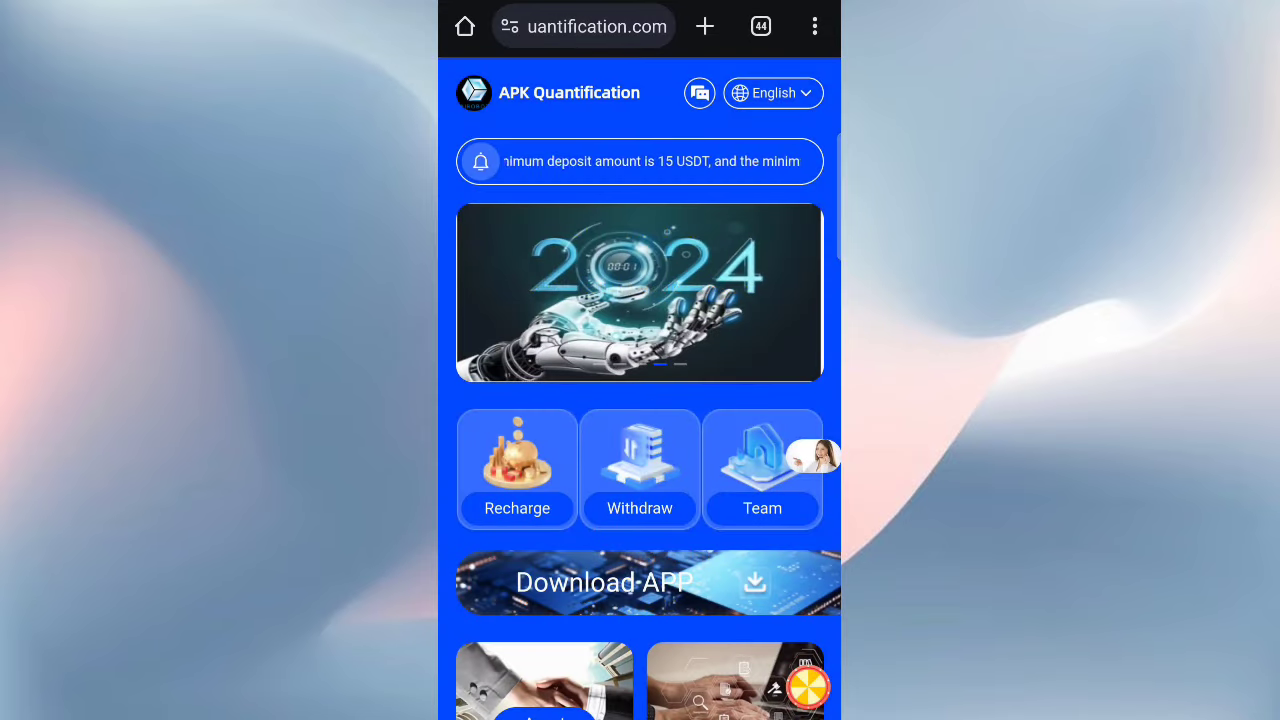
Submit the withdrawal and open the +2.0286 USDT incoming transfer in Trust Wallet.
{"action": "left_click", "coordinate": [639, 468]}
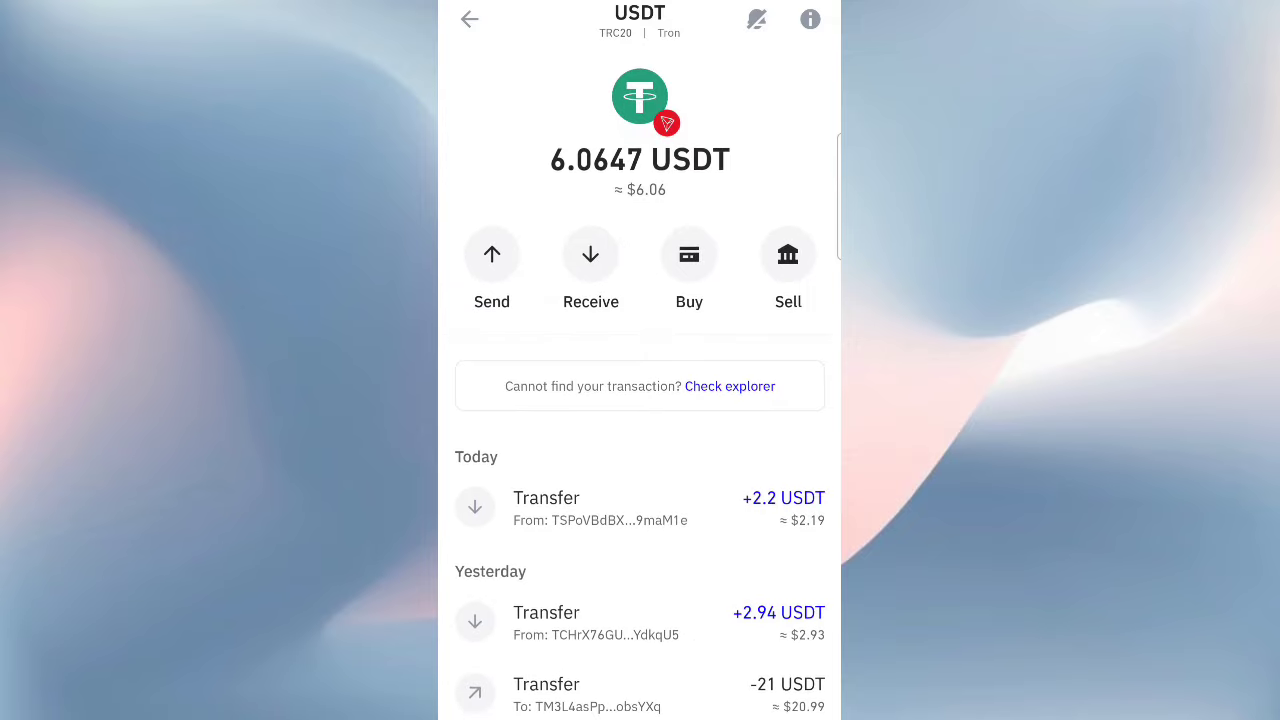
{"action": "left_click", "coordinate": [640, 508]}
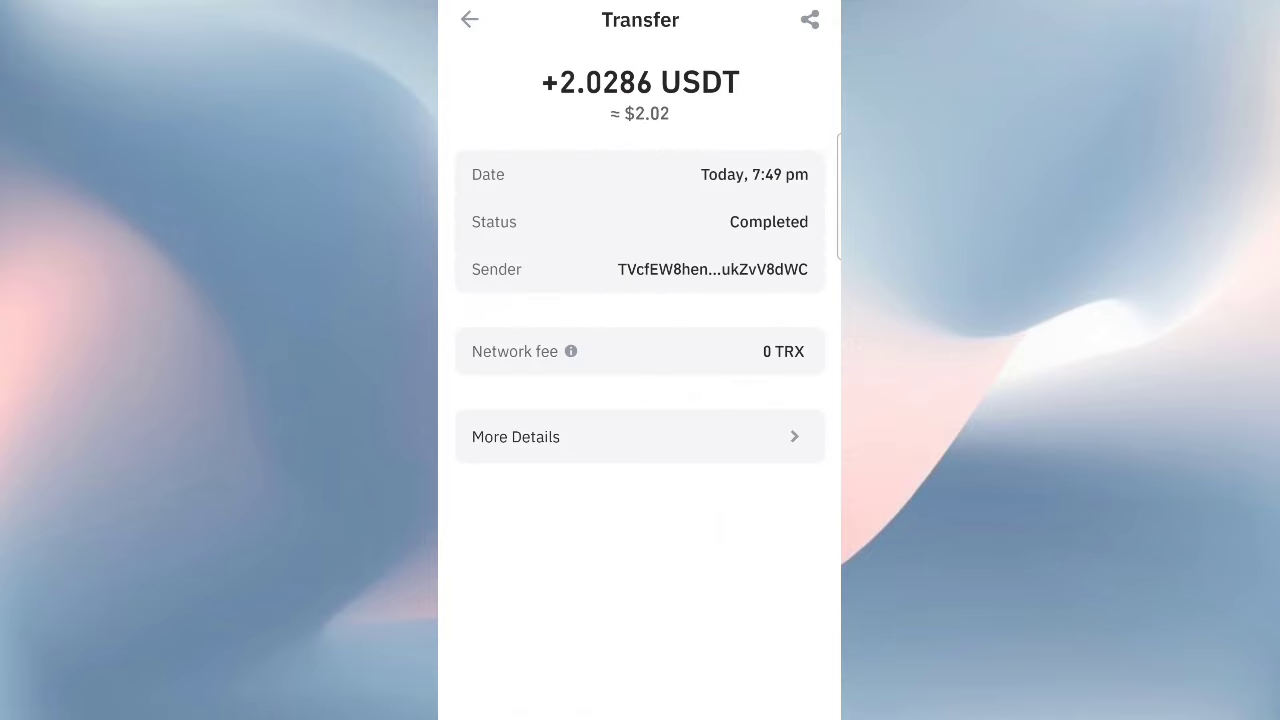